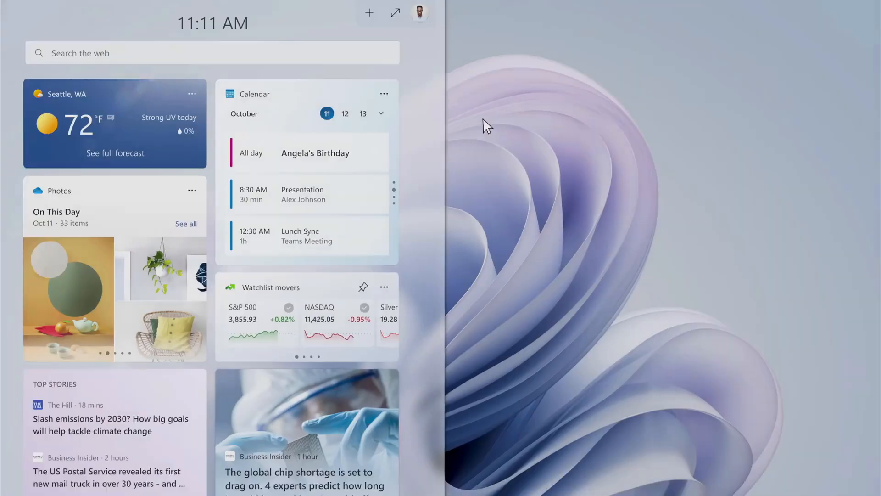
Step: Switch to the Learn tab listing Windows 11 22H2 supported AMD processors
{"action": "left_click", "coordinate": [394, 12]}
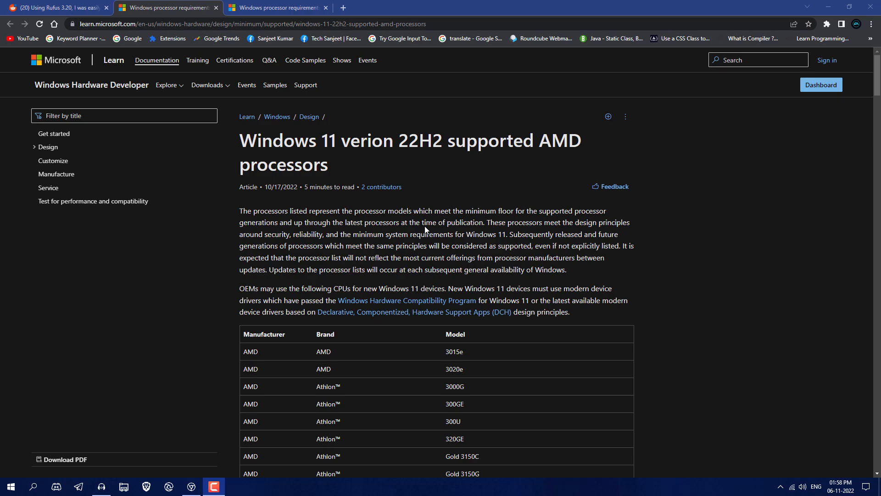
{"action": "mouse_move", "coordinate": [400, 160]}
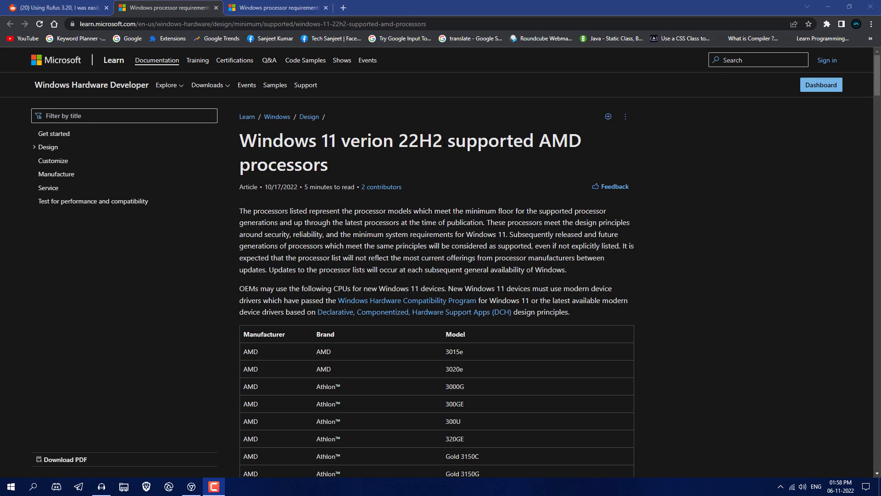
{"action": "mouse_move", "coordinate": [297, 63]}
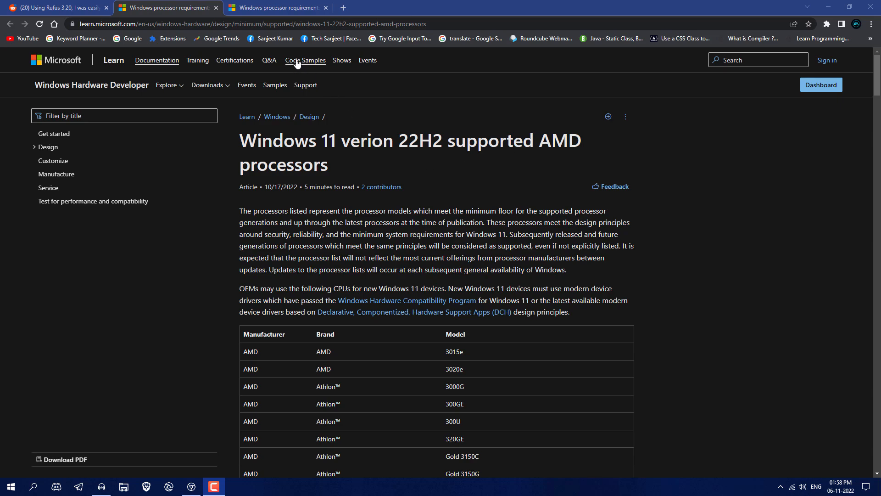
Step: Switch to the Learn tab listing Windows 11 22H2 supported Intel processors
{"action": "left_click", "coordinate": [280, 8]}
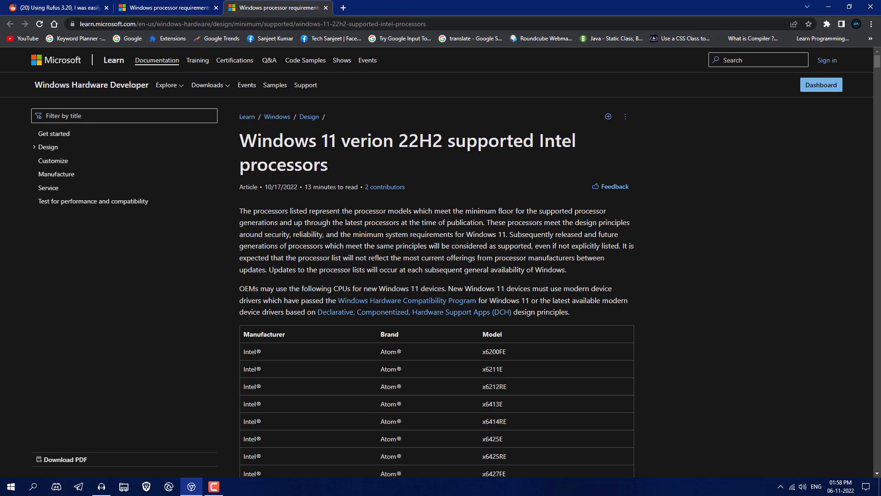
{"action": "mouse_move", "coordinate": [335, 207]}
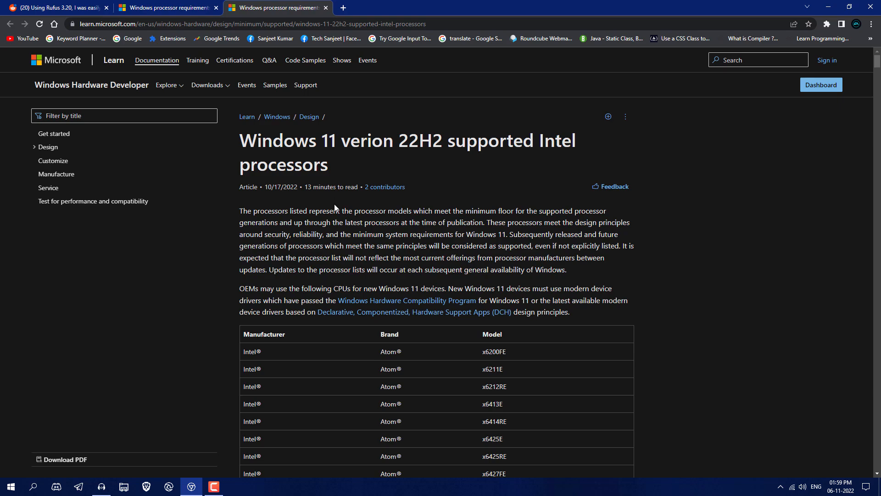
{"action": "mouse_move", "coordinate": [335, 222]}
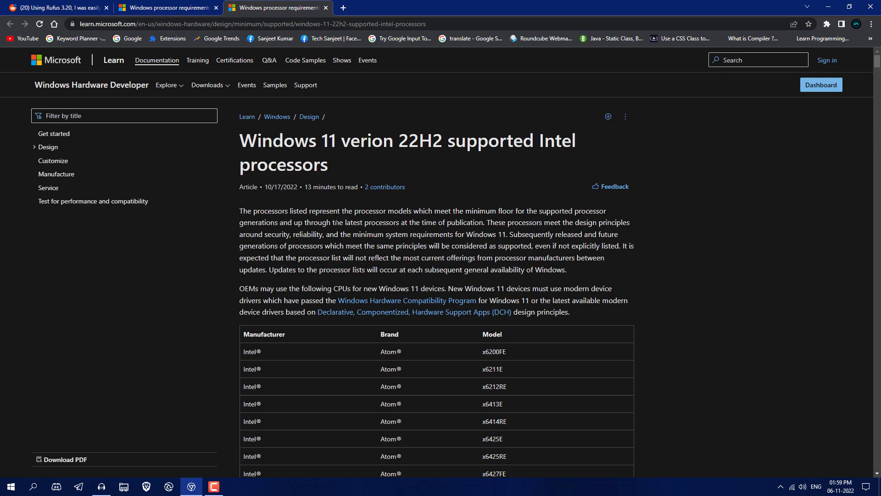
{"action": "mouse_move", "coordinate": [651, 221]}
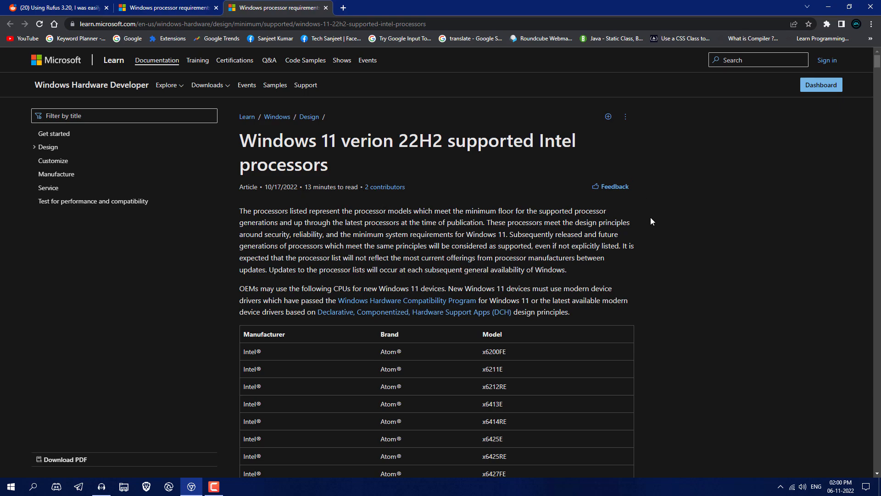
{"action": "mouse_move", "coordinate": [670, 256]}
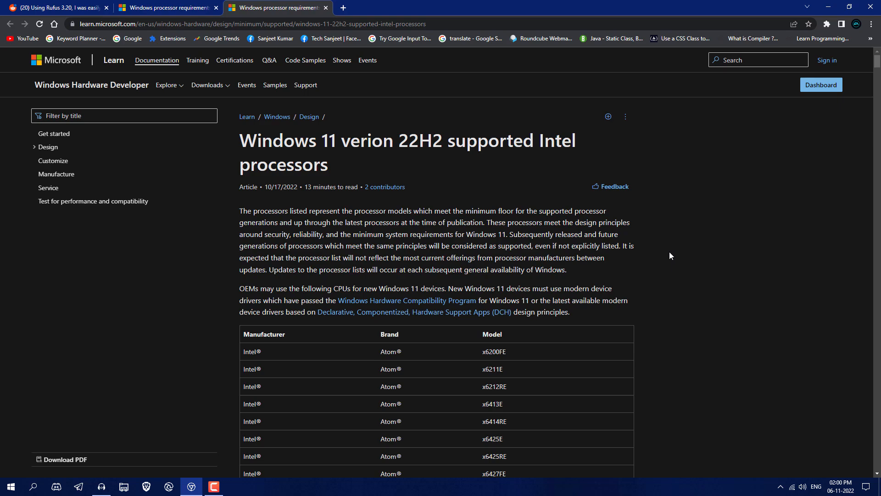
{"action": "mouse_move", "coordinate": [727, 176]}
{"action": "type", "text": "i7"}
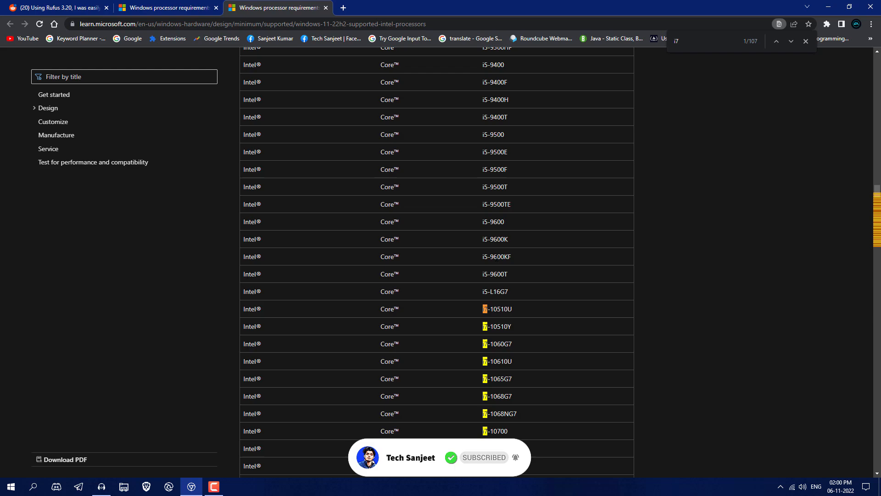
Step: Scroll the Intel processor table to review the highlighted 'i7' matches among Core i5 models
{"action": "scroll", "scroll_direction": "up", "scroll_amount": 3}
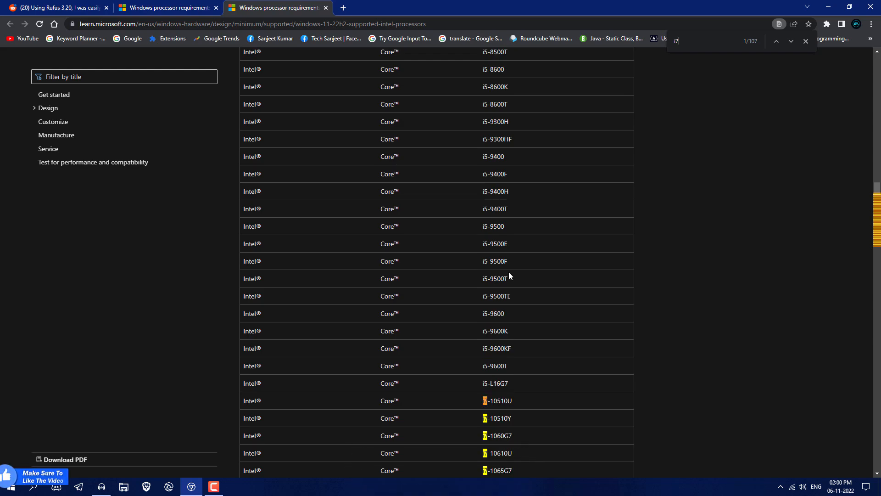
{"action": "scroll", "scroll_direction": "down", "scroll_amount": 3}
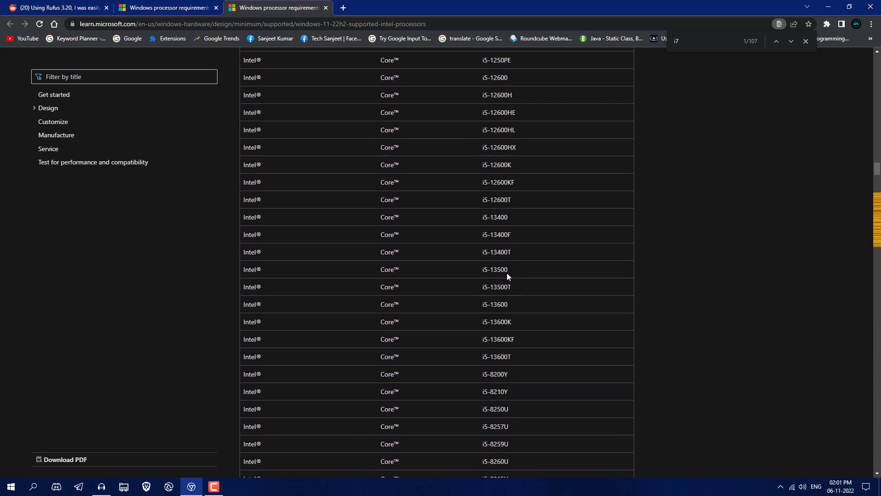
{"action": "mouse_move", "coordinate": [513, 252]}
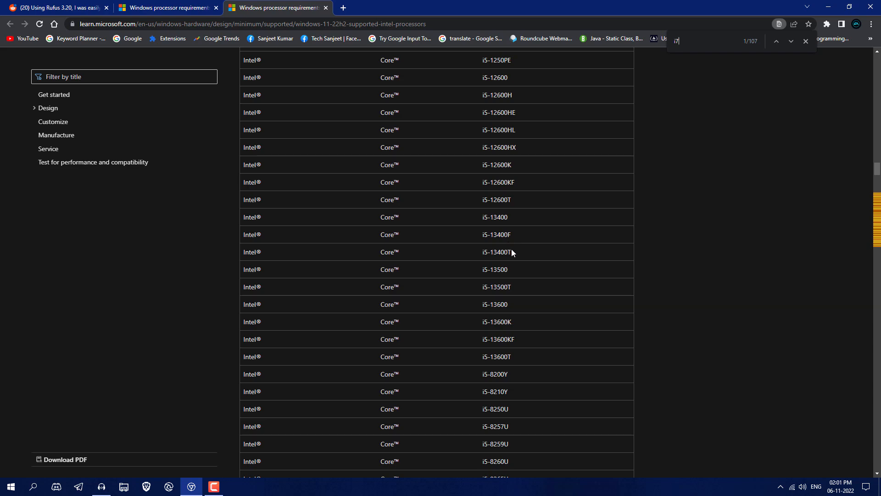
{"action": "mouse_move", "coordinate": [518, 258]}
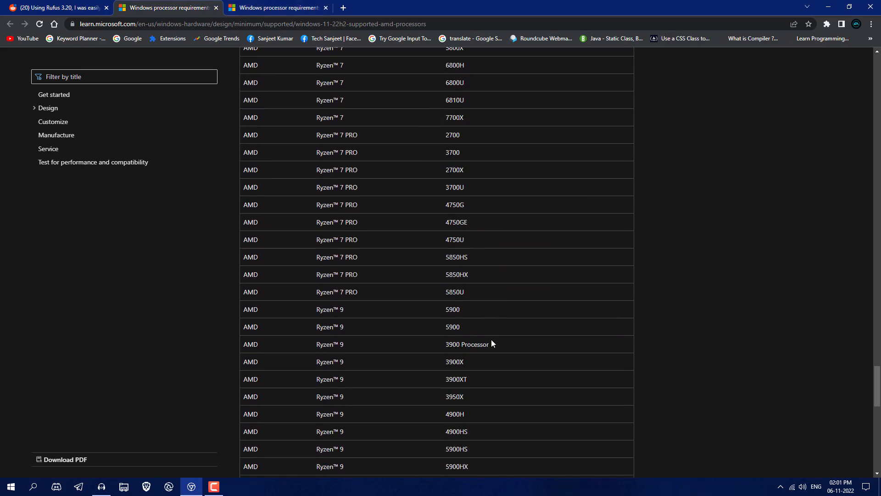
Step: Scroll the AMD list to the Ryzen 7 models, then switch to the Reddit Acer laptop post
{"action": "scroll", "scroll_direction": "down", "scroll_amount": 3}
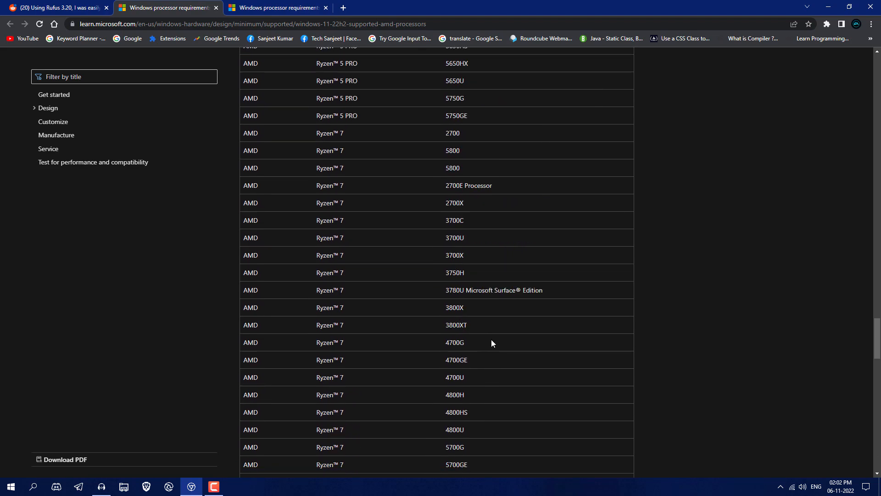
{"action": "mouse_move", "coordinate": [468, 302]}
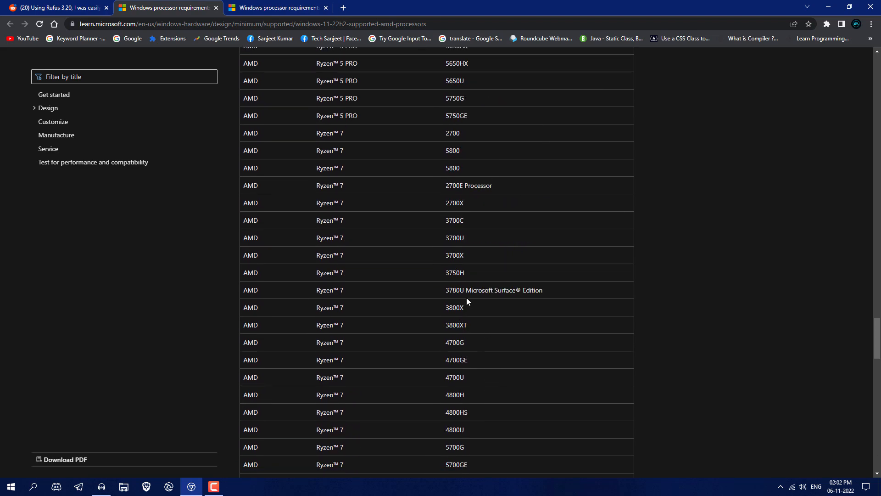
{"action": "mouse_move", "coordinate": [429, 260]}
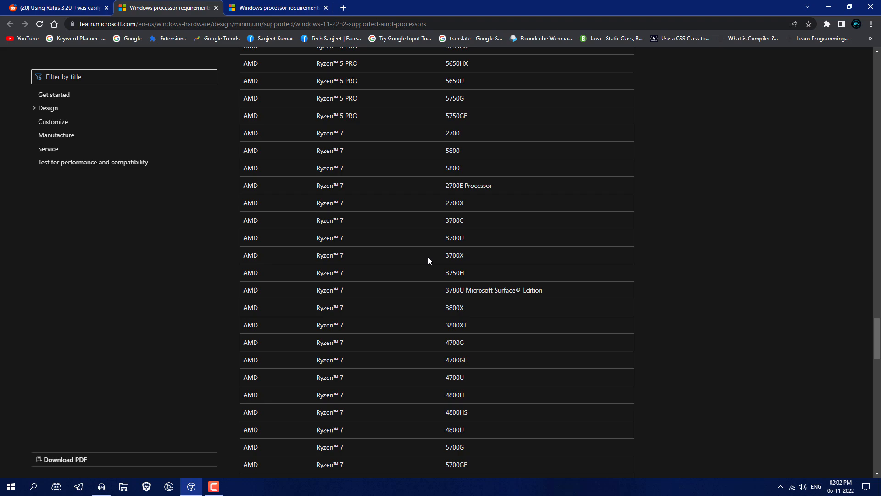
{"action": "left_click", "coordinate": [46, 7]}
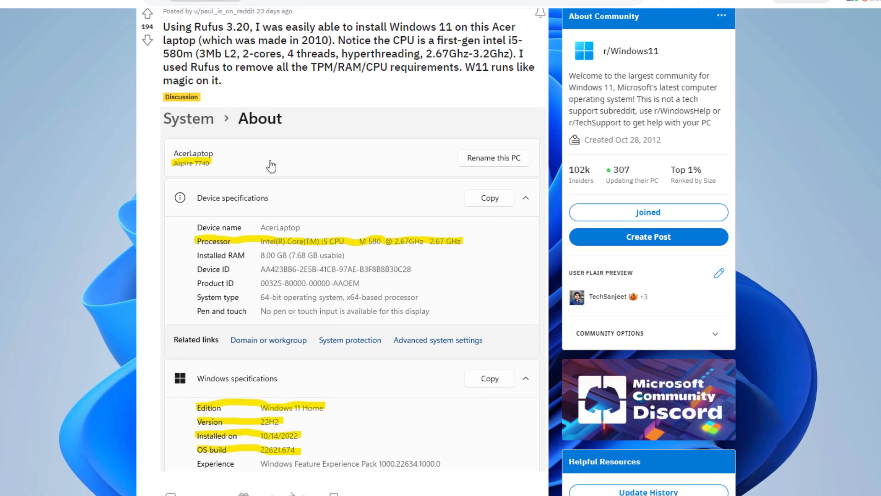
{"action": "mouse_move", "coordinate": [437, 249]}
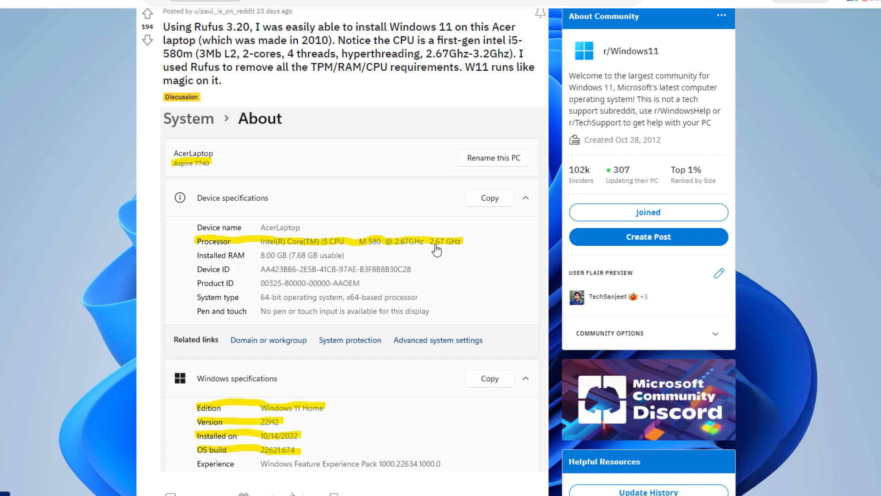
{"action": "mouse_move", "coordinate": [353, 275]}
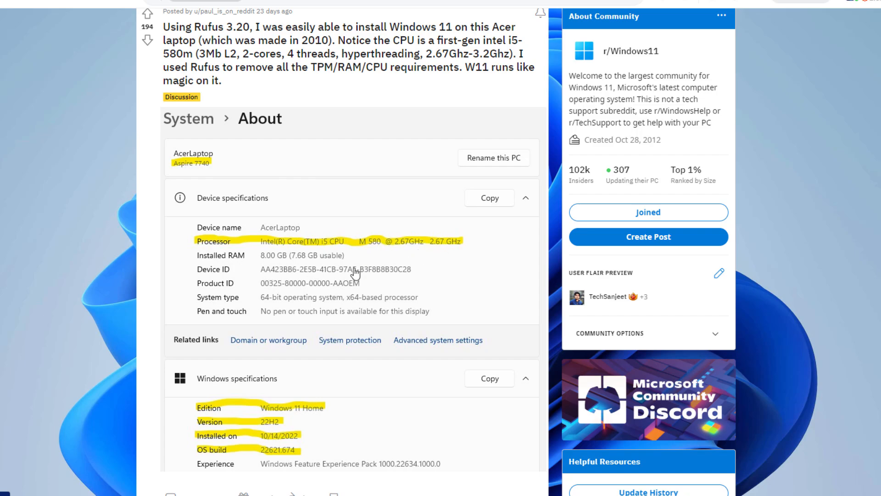
{"action": "scroll", "scroll_direction": "down", "scroll_amount": 3}
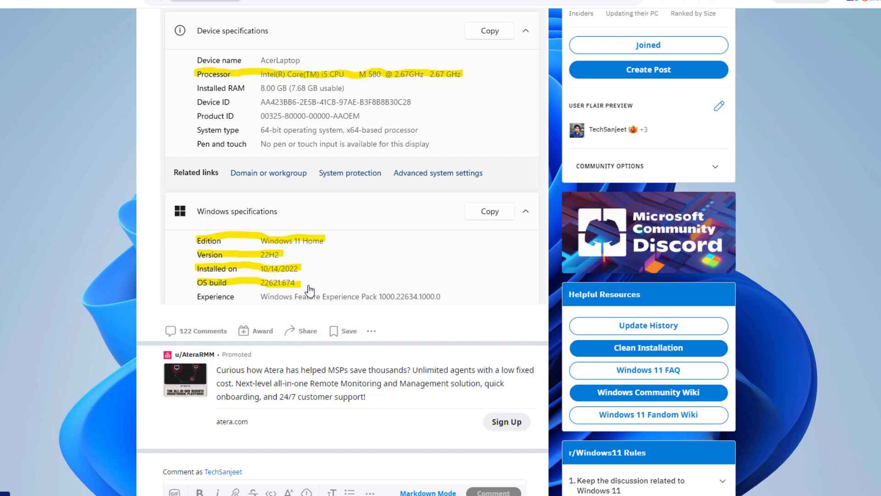
{"action": "mouse_move", "coordinate": [279, 255]}
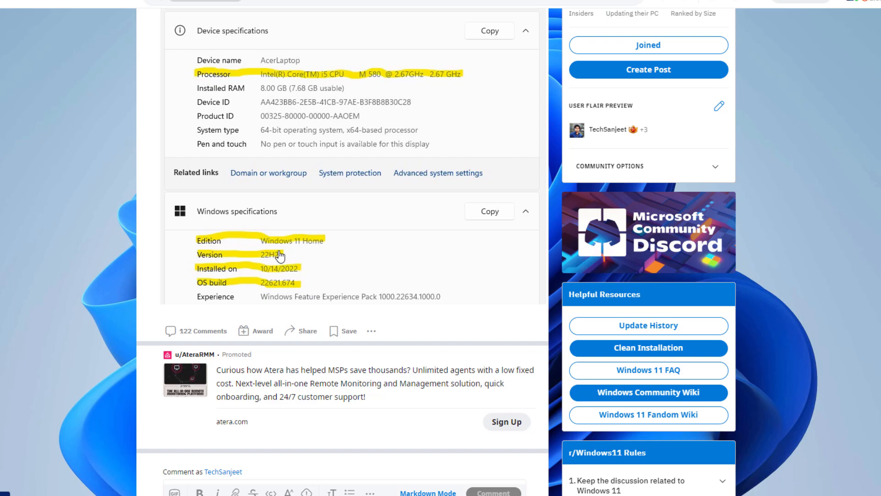
{"action": "scroll", "scroll_direction": "up", "scroll_amount": 3}
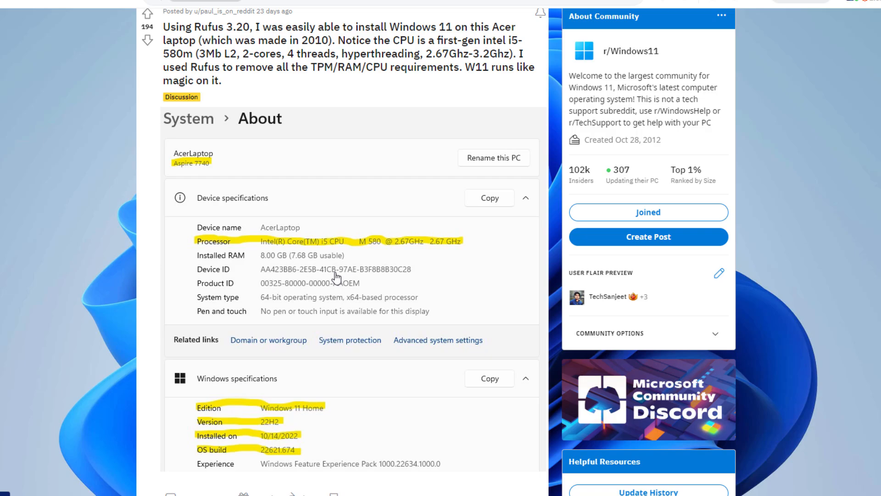
{"action": "scroll", "scroll_direction": "down", "scroll_amount": 3}
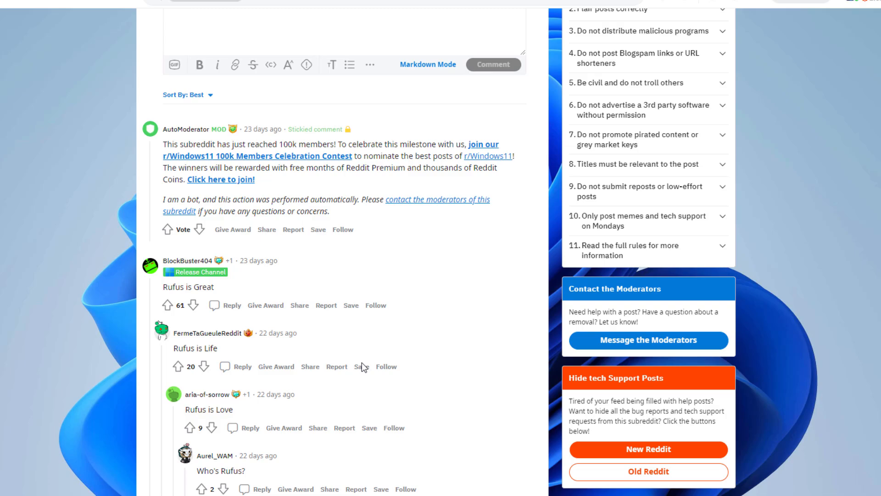
{"action": "scroll", "scroll_direction": "up", "scroll_amount": 3}
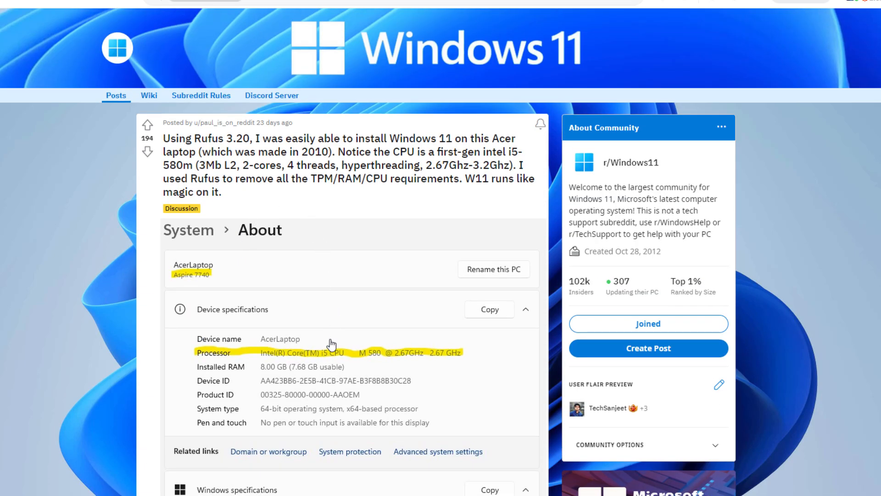
{"action": "mouse_move", "coordinate": [330, 363]}
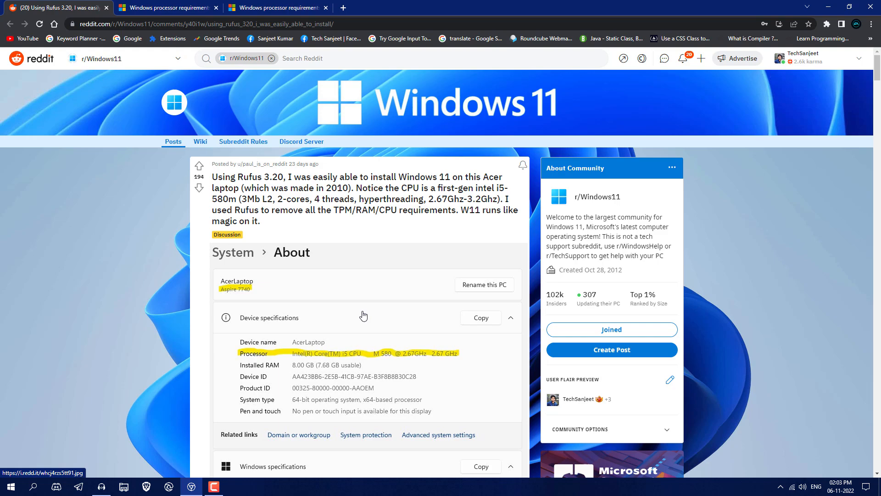
{"action": "mouse_move", "coordinate": [363, 371]}
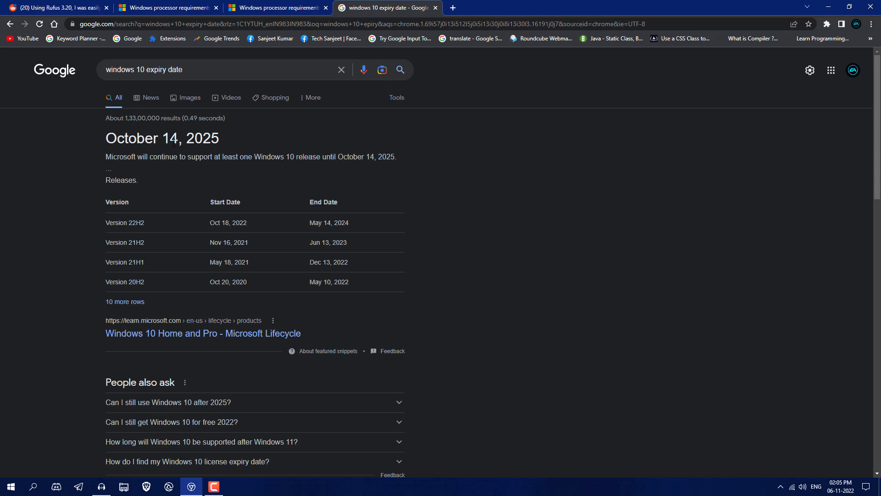
{"action": "mouse_move", "coordinate": [223, 143]}
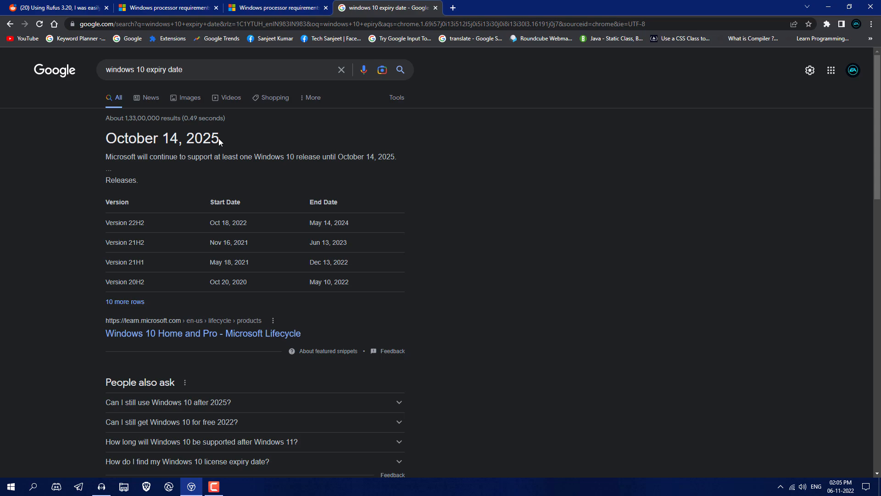
Step: Return to the AMD processor list tab after reading the October 14, 2025 end date
{"action": "left_click", "coordinate": [171, 7]}
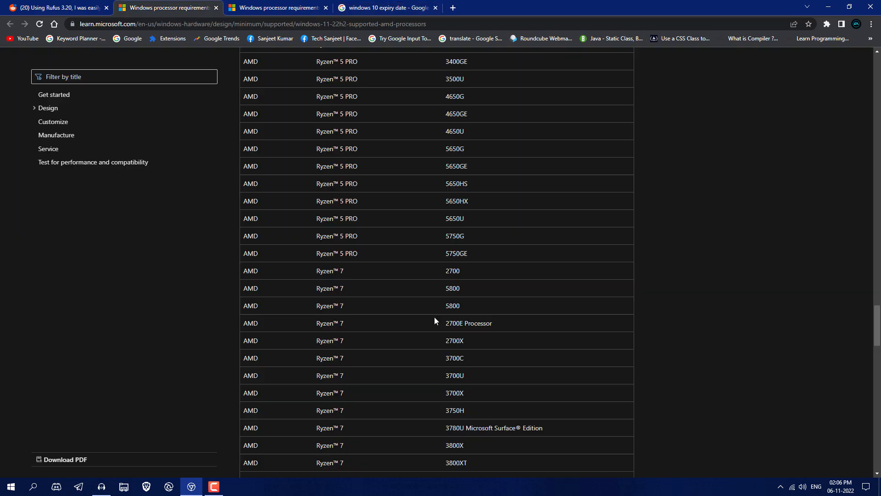